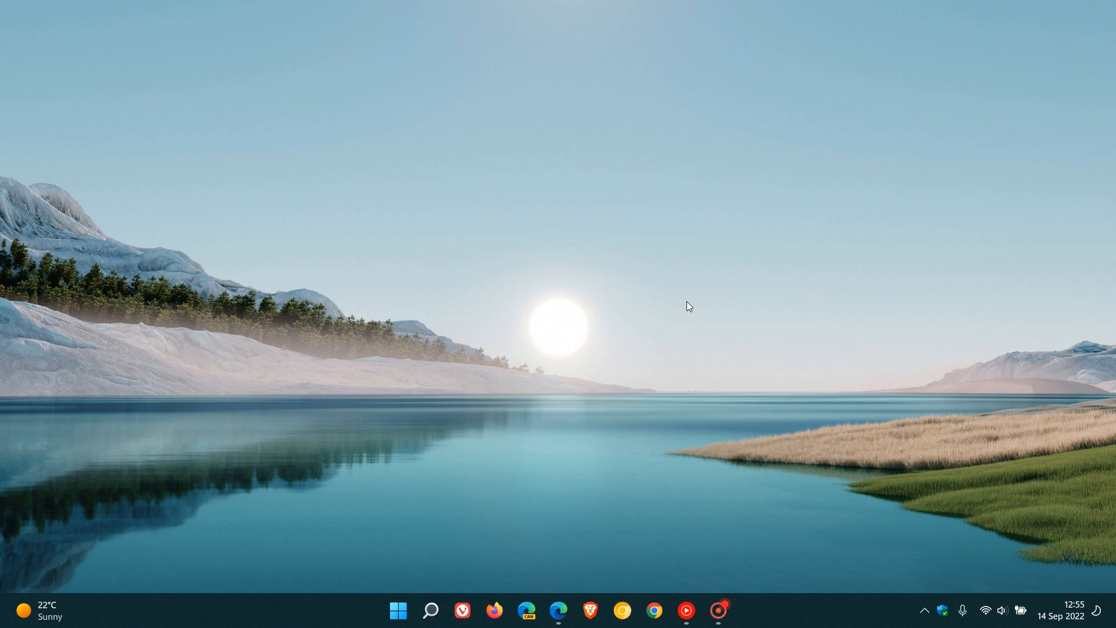
pyautogui.moveTo(679, 340)
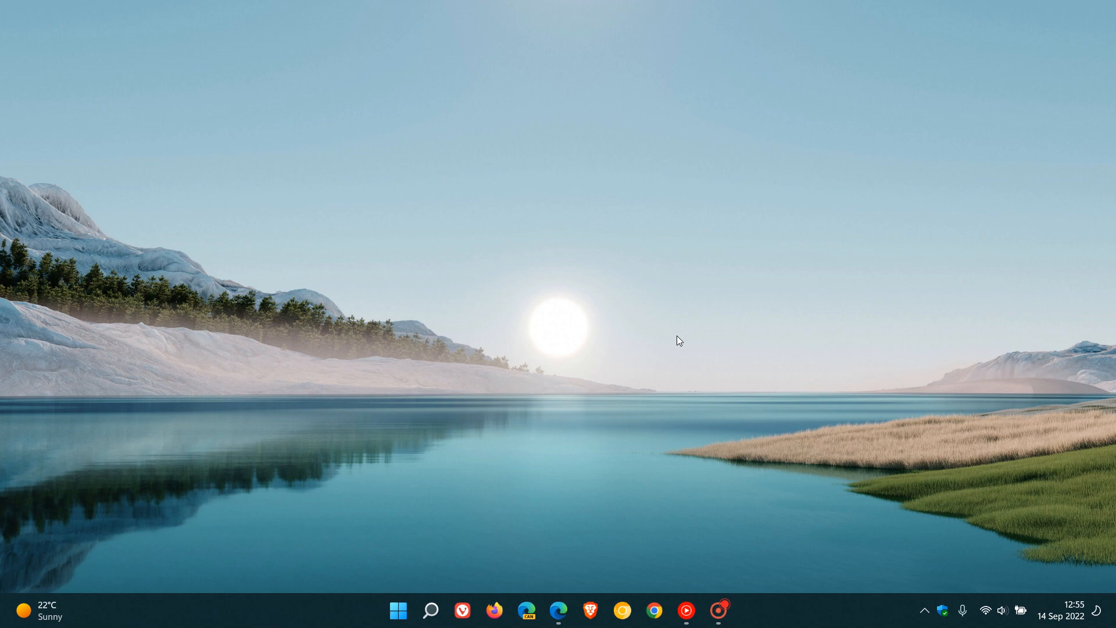
pyautogui.moveTo(721, 279)
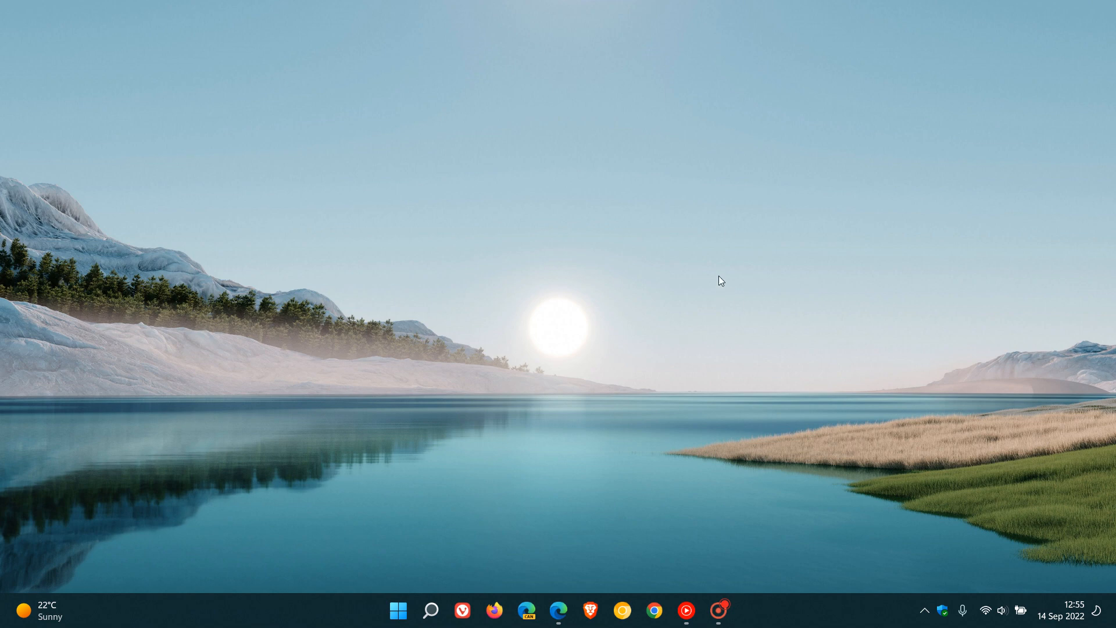
pyautogui.moveTo(569, 563)
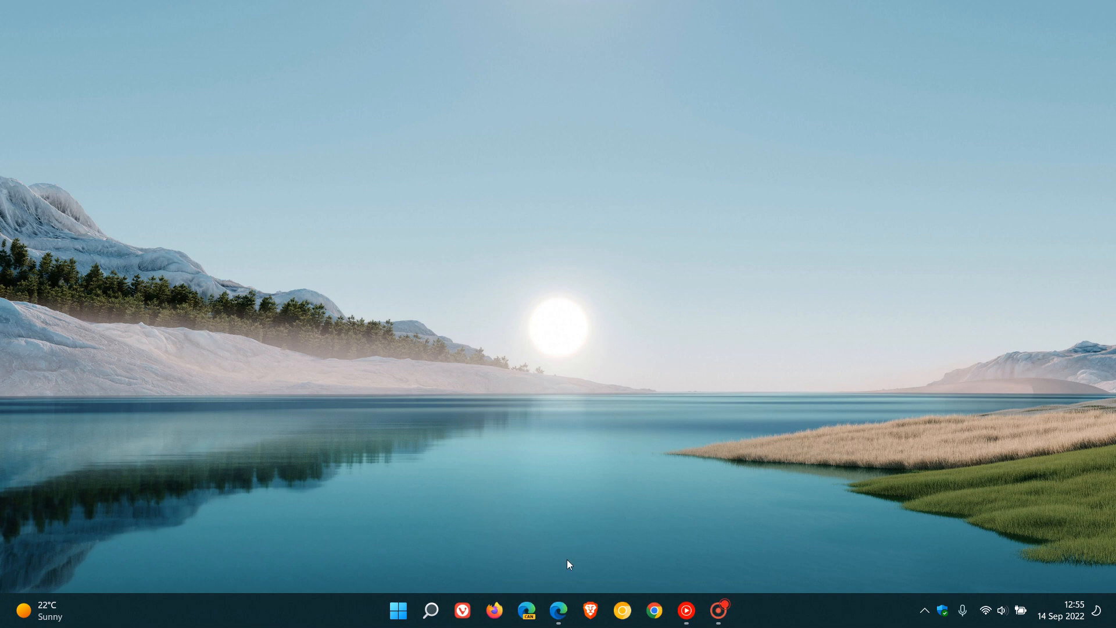
# Open Edge from the taskbar to show the KB5017361 and KB5017367 Monthly Rollup notes
pyautogui.click(558, 610)
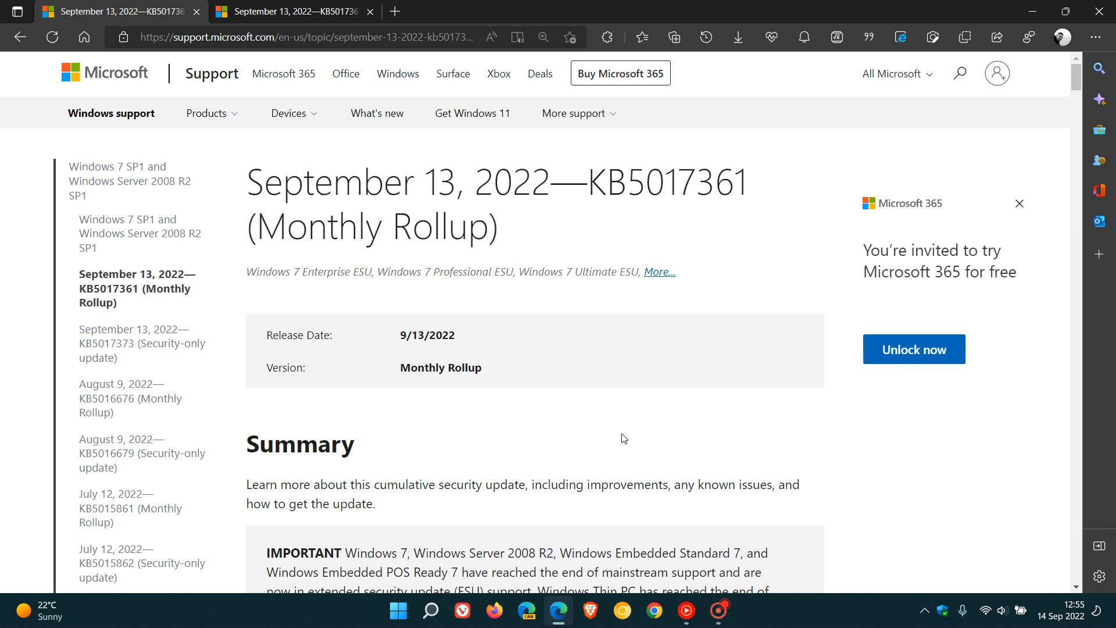
pyautogui.moveTo(745, 263)
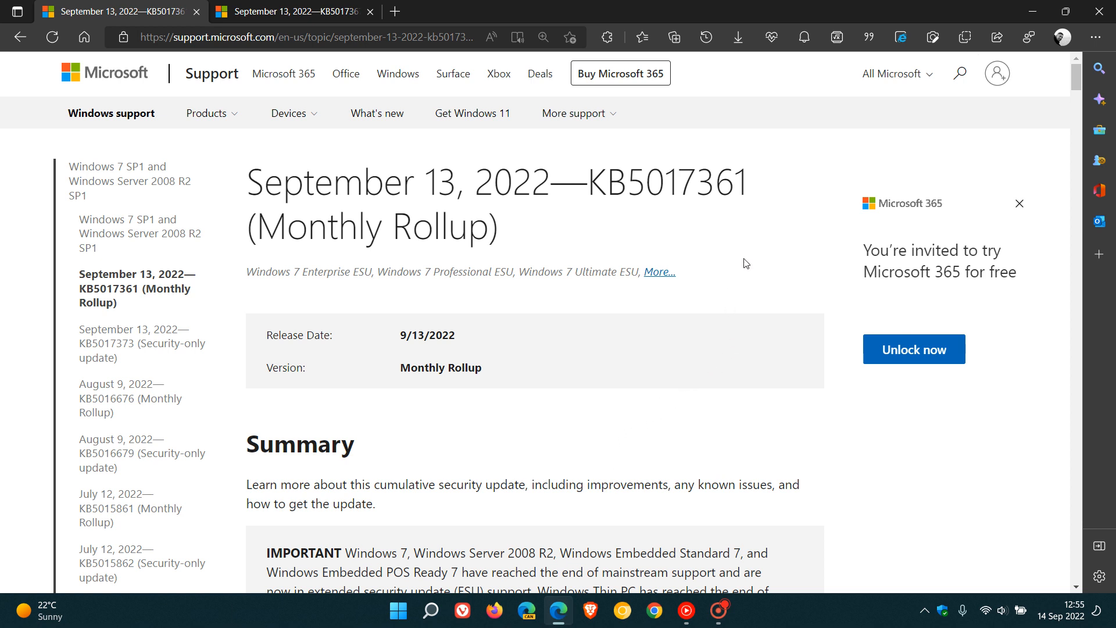
pyautogui.moveTo(350, 283)
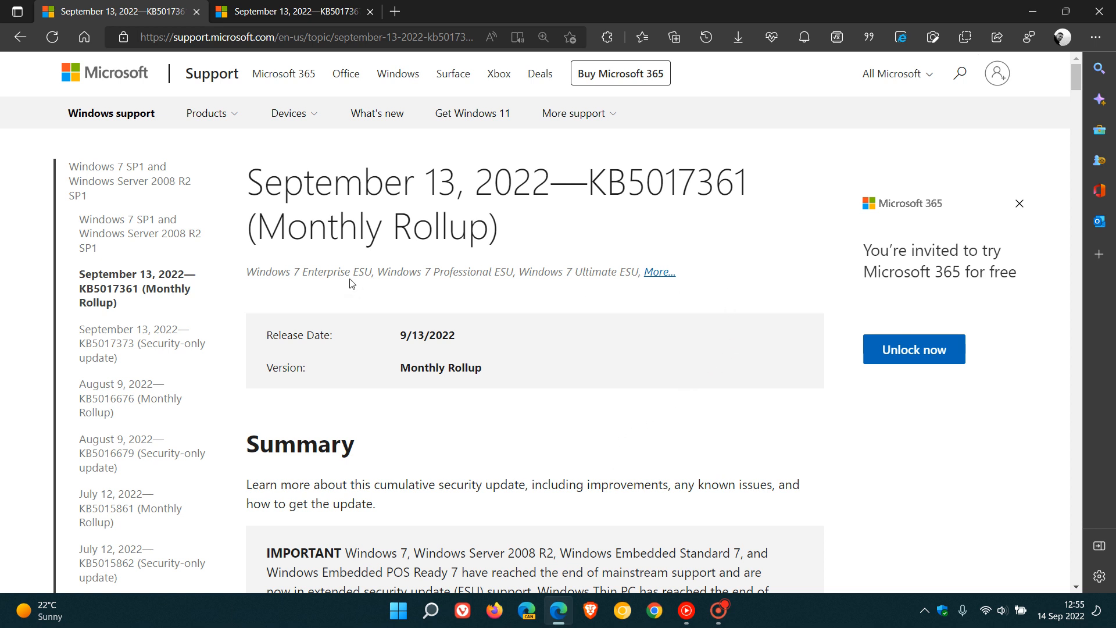
pyautogui.moveTo(700, 280)
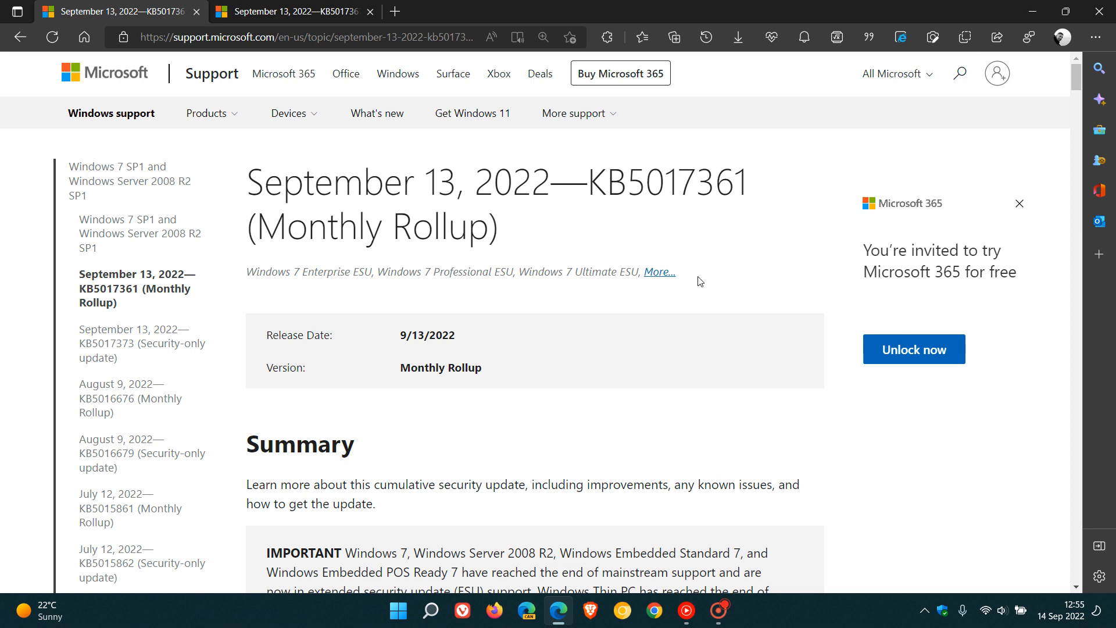
pyautogui.moveTo(640, 229)
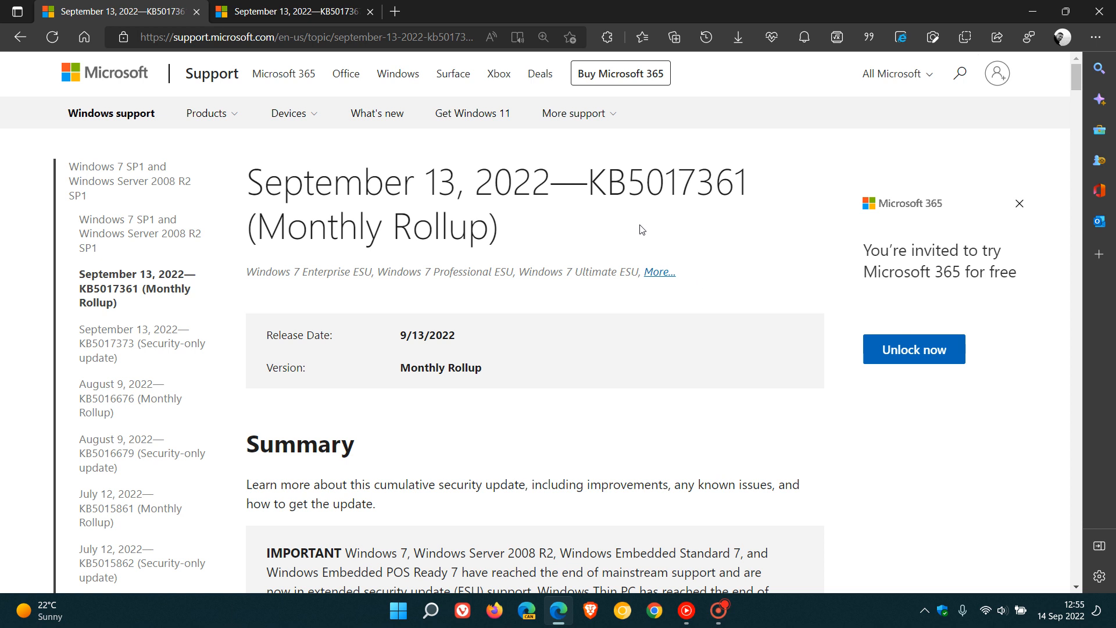
pyautogui.moveTo(669, 256)
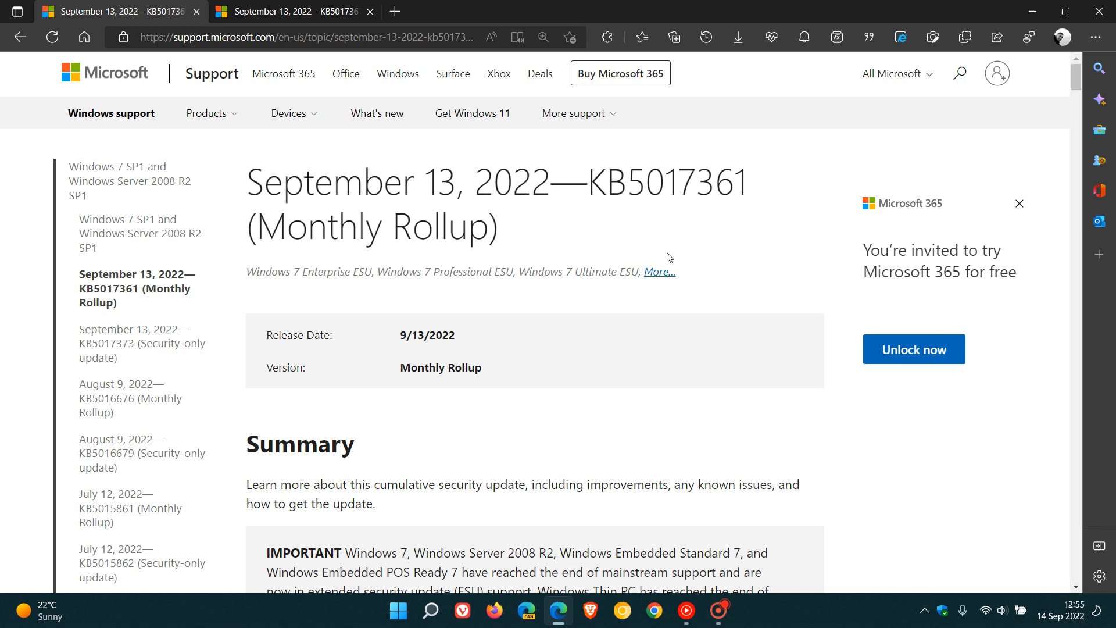
pyautogui.moveTo(616, 311)
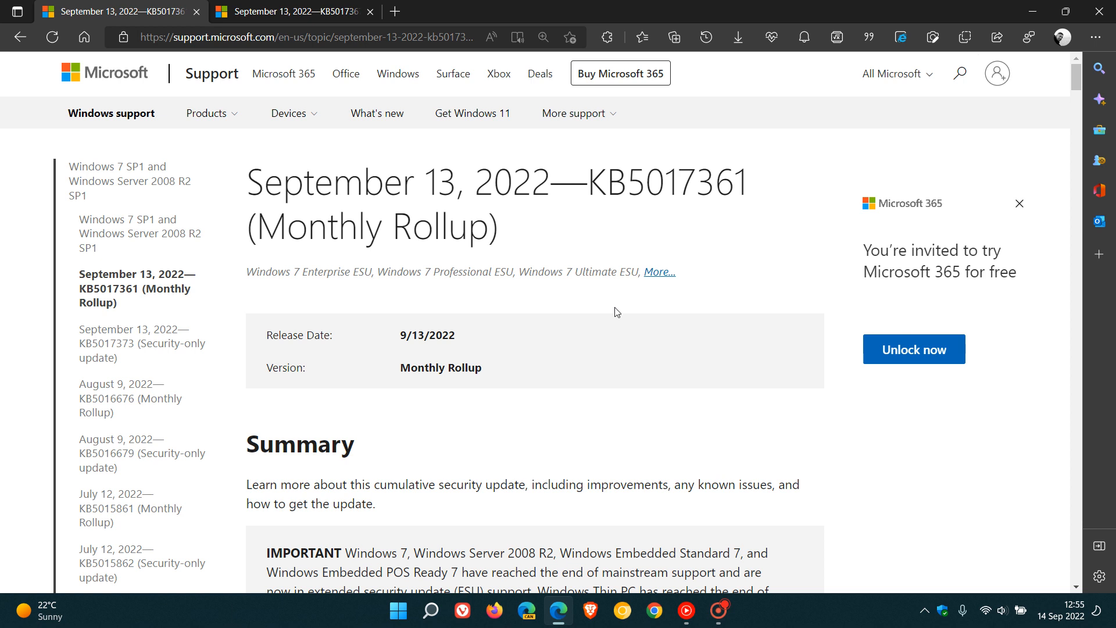
pyautogui.moveTo(615, 475)
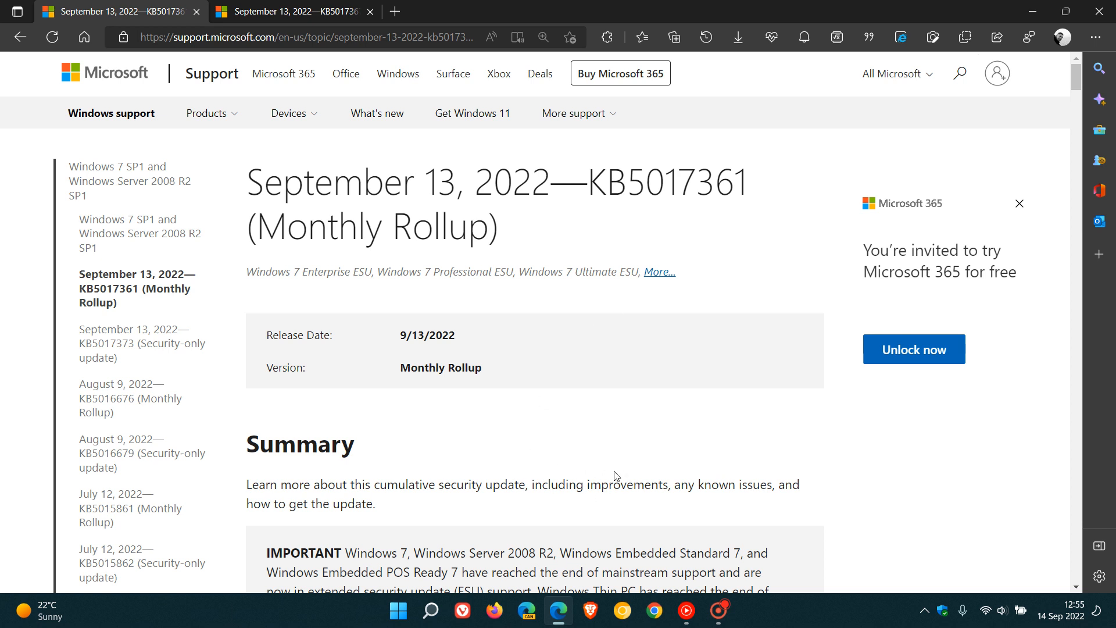
pyautogui.moveTo(425, 271)
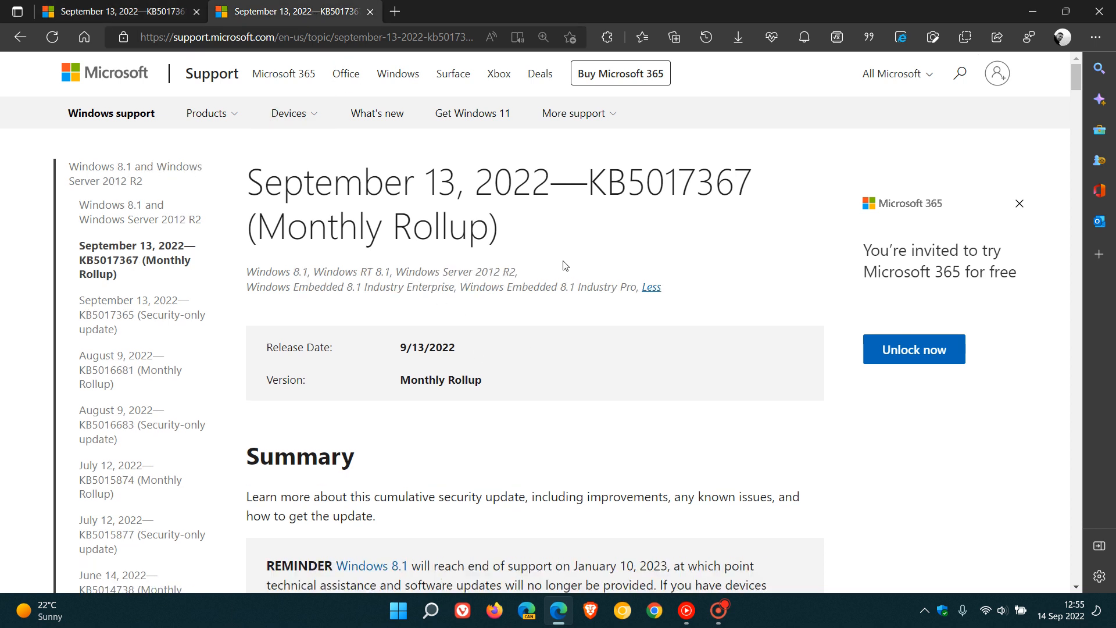
pyautogui.moveTo(604, 226)
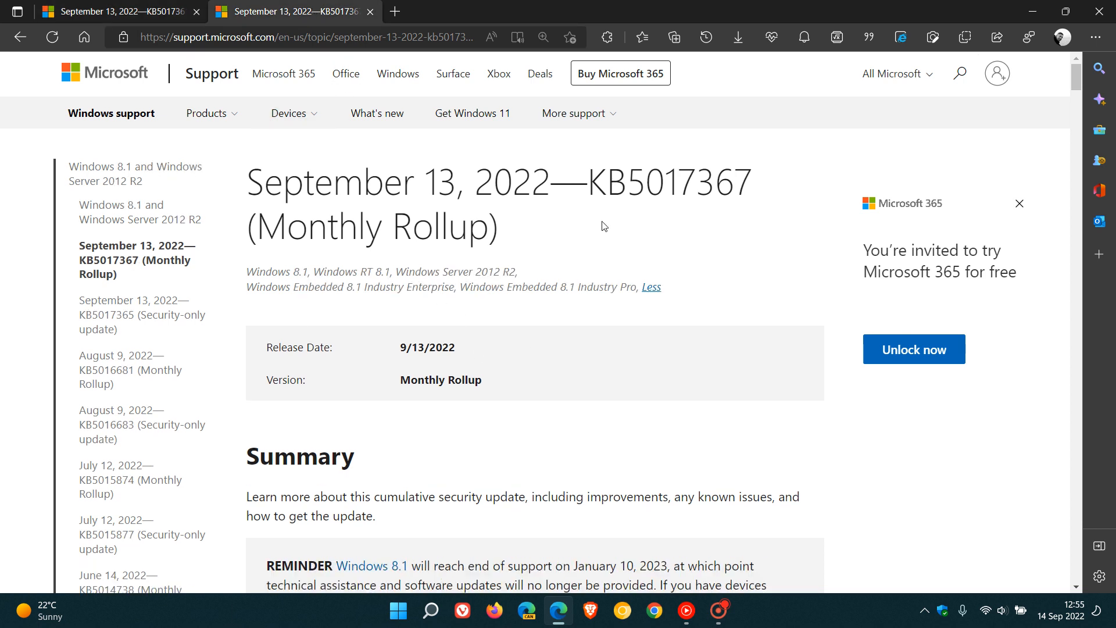
pyautogui.moveTo(678, 227)
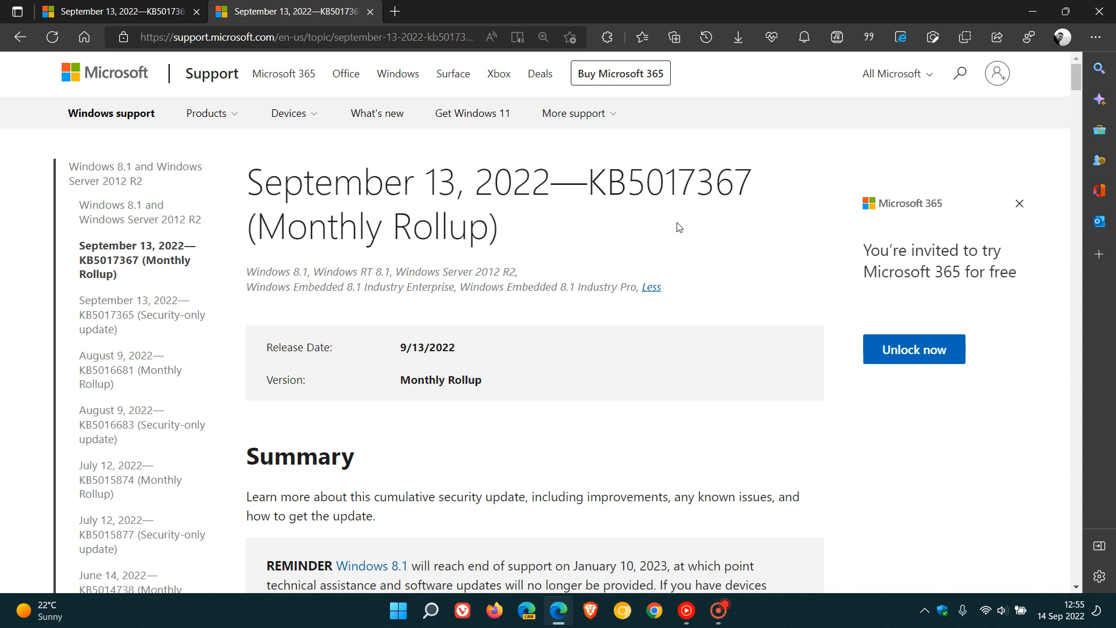
pyautogui.moveTo(770, 230)
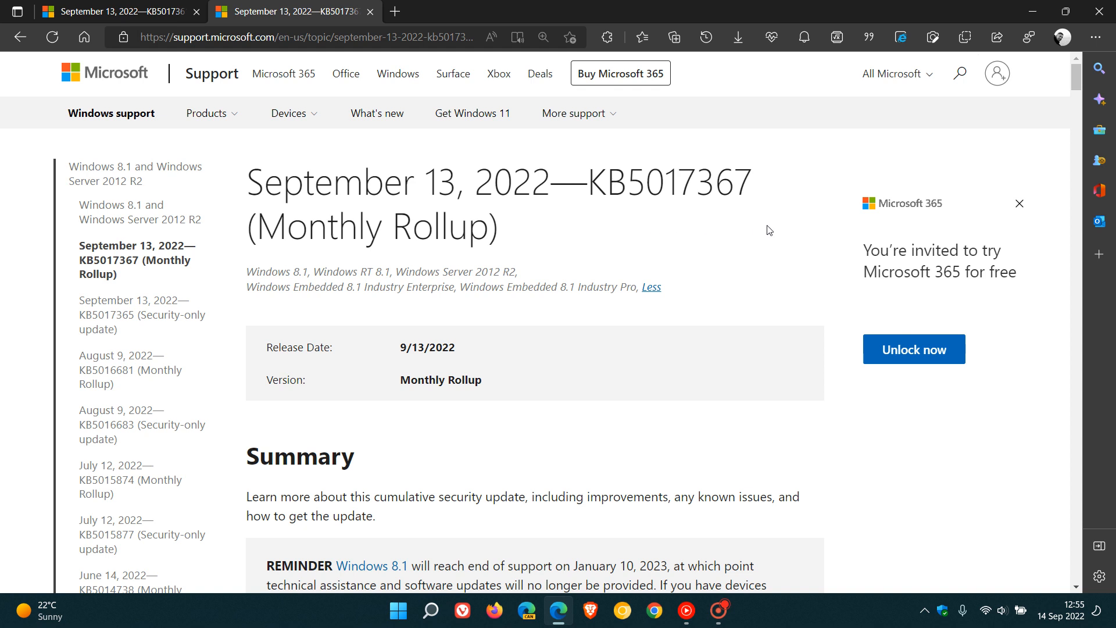
# Return to the Windows 7 tab and open the KB5017373 Security-only update notes
pyautogui.click(135, 288)
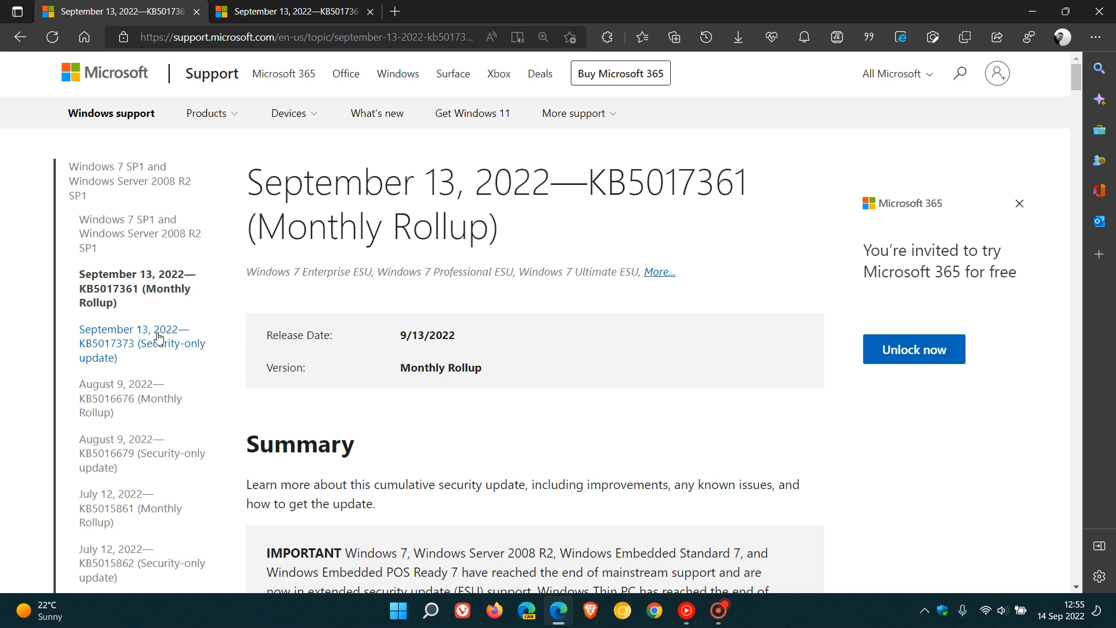
pyautogui.click(142, 342)
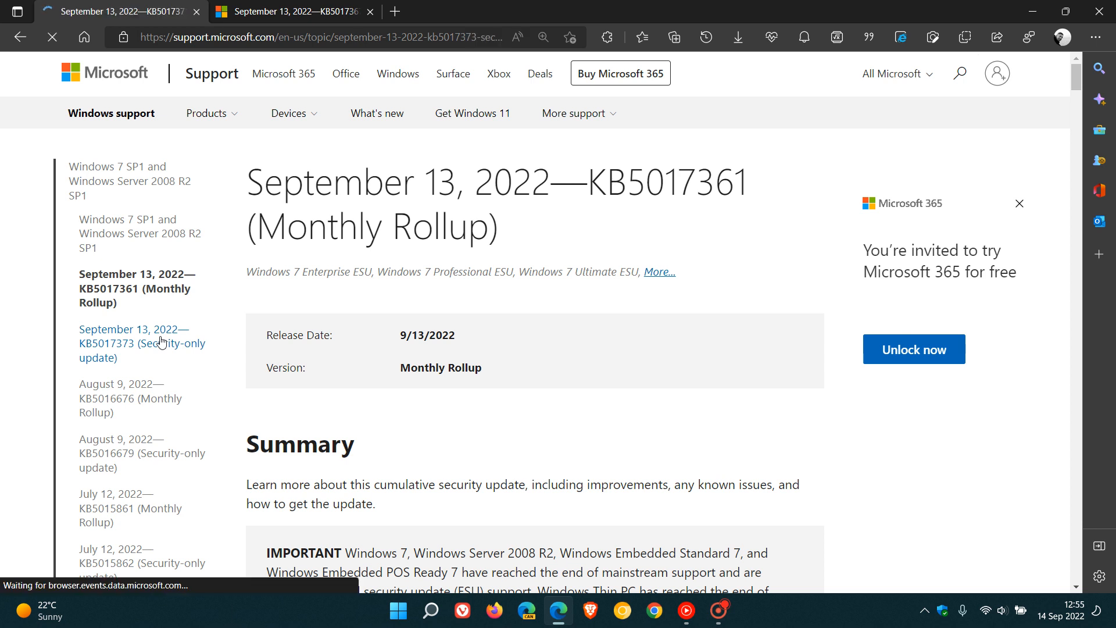
pyautogui.click(142, 342)
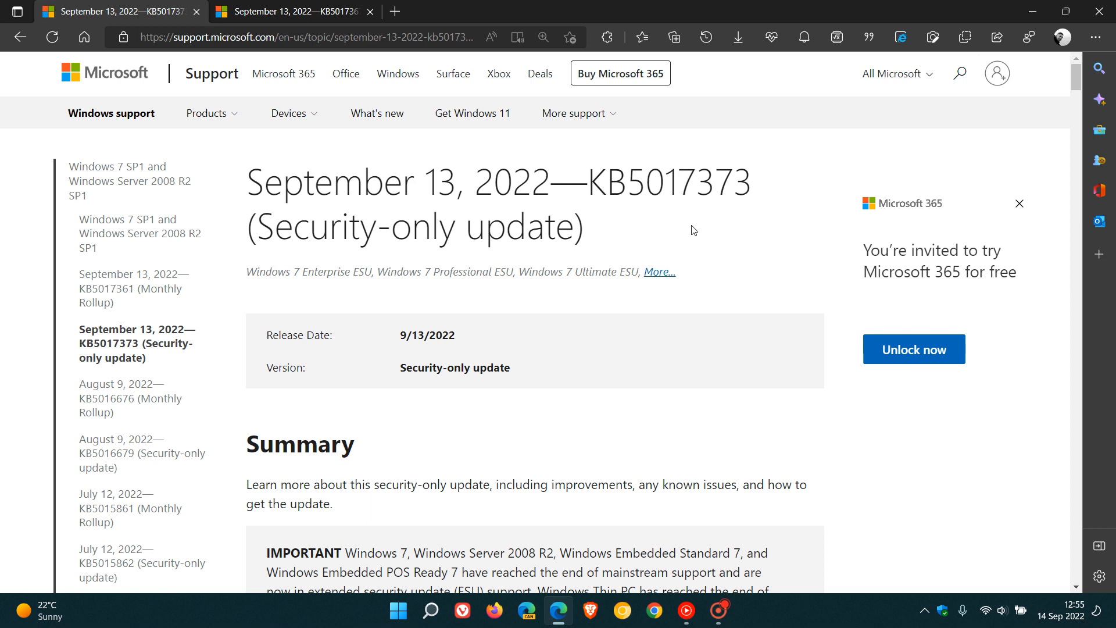
pyautogui.moveTo(485, 330)
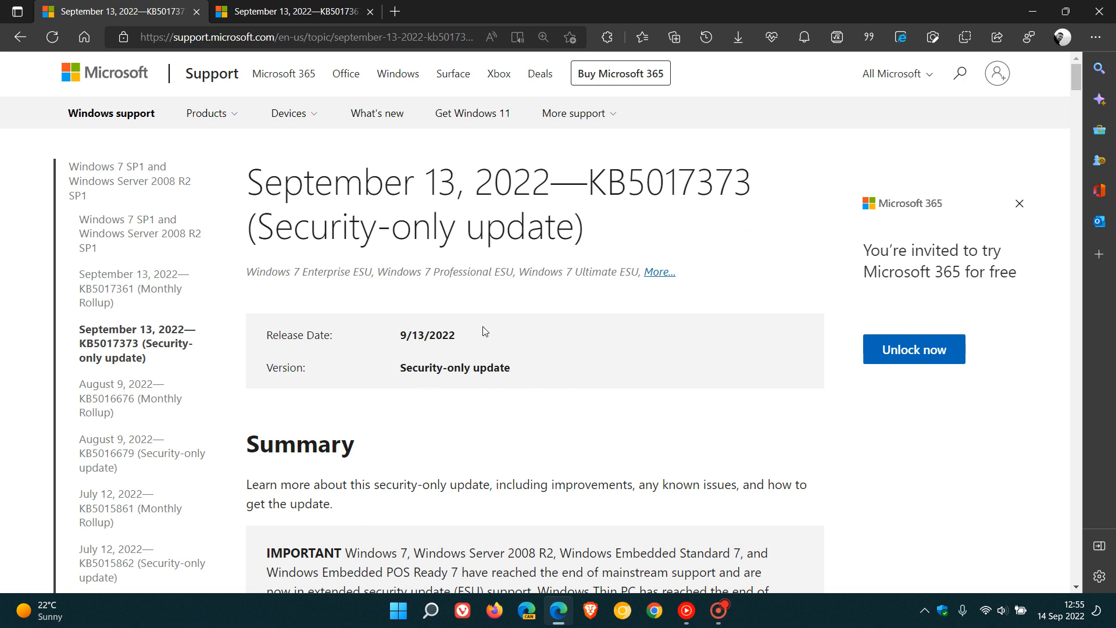
pyautogui.moveTo(587, 356)
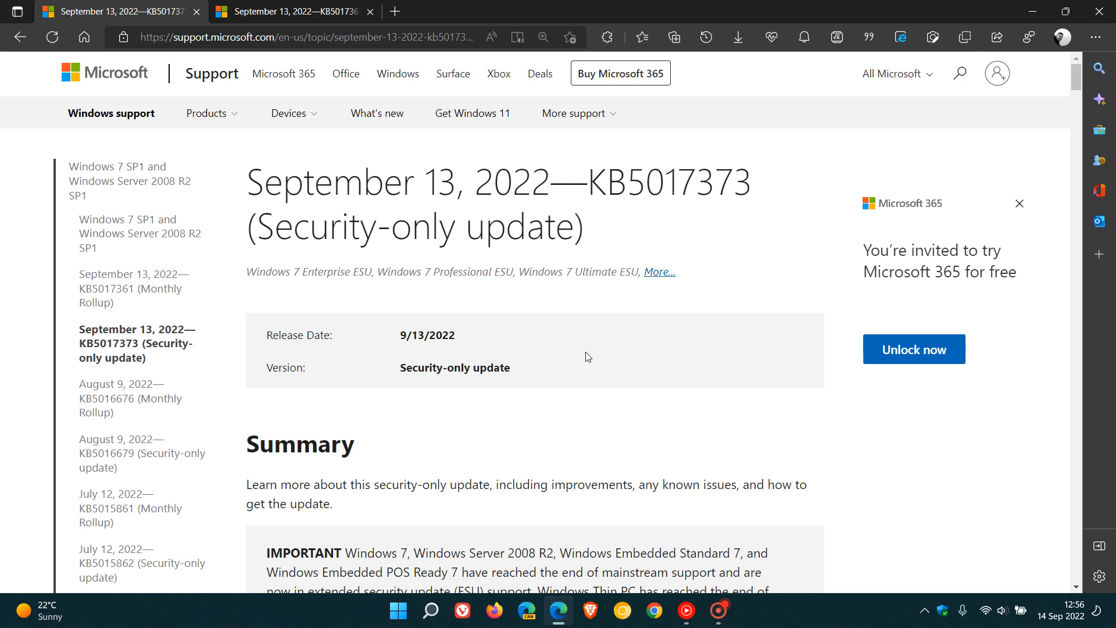
pyautogui.moveTo(600, 340)
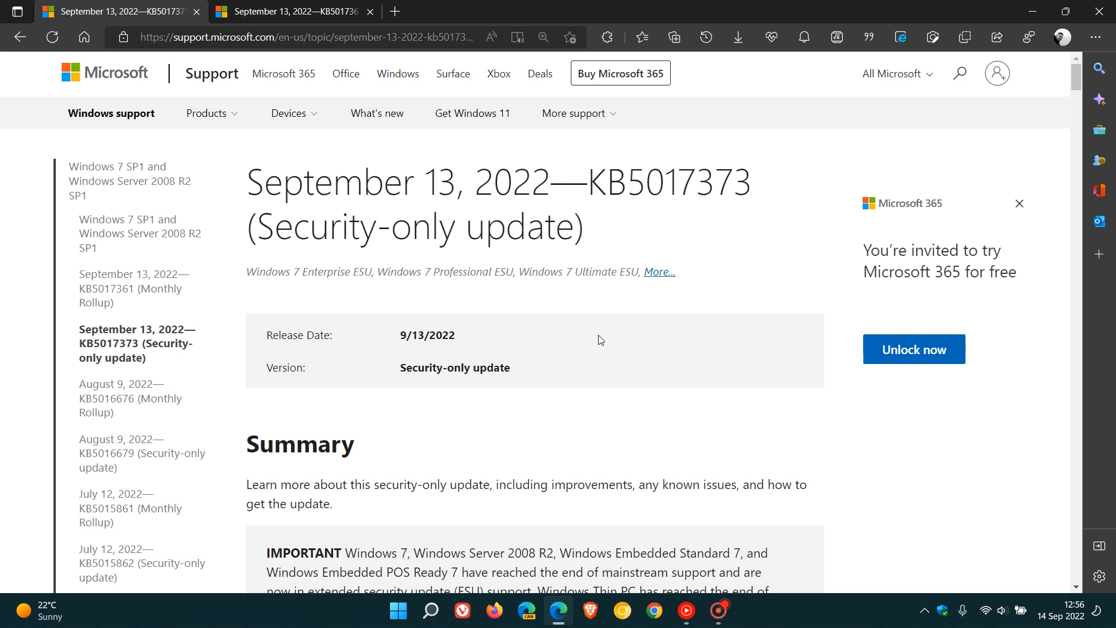
pyautogui.moveTo(572, 308)
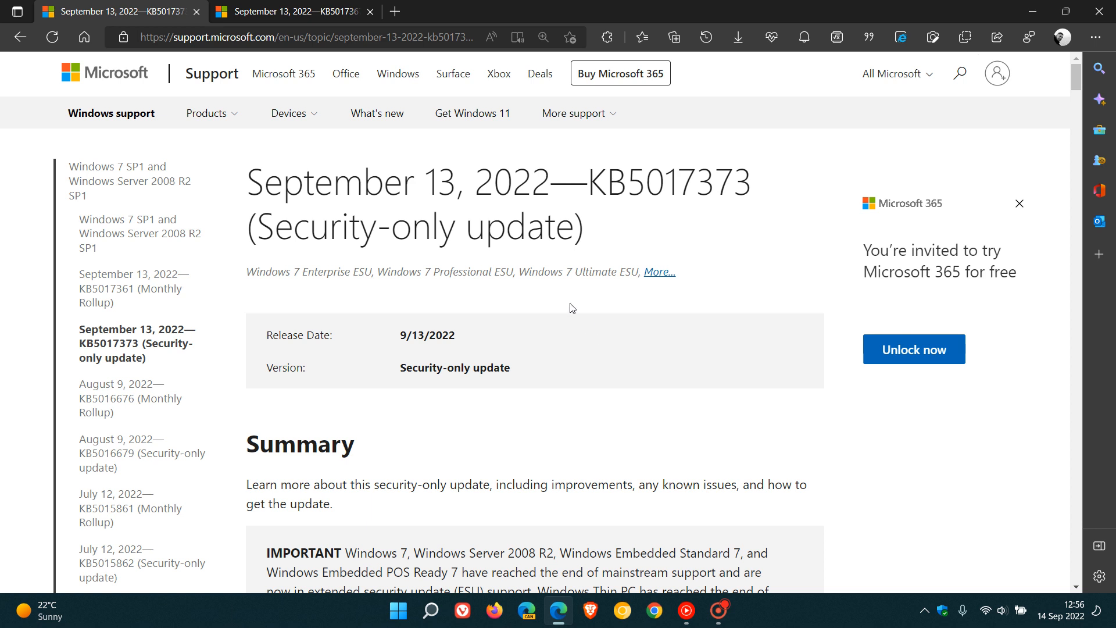
# Open KB5017365 Security-only notes in the Windows 8.1 tab, comparing with the Windows 7 tab
pyautogui.click(292, 12)
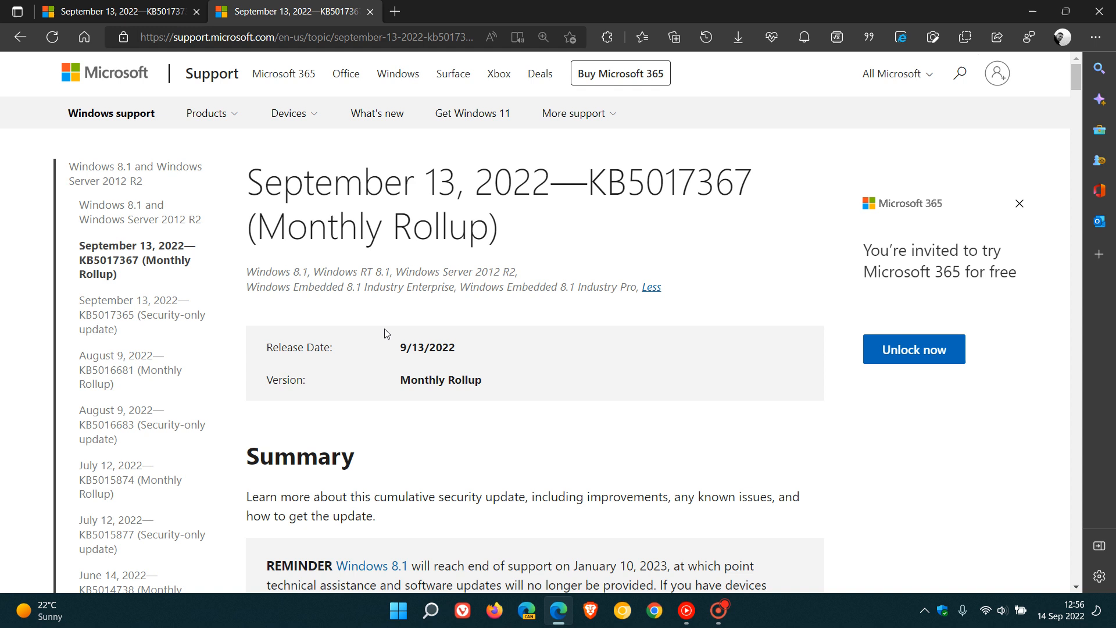
pyautogui.click(141, 315)
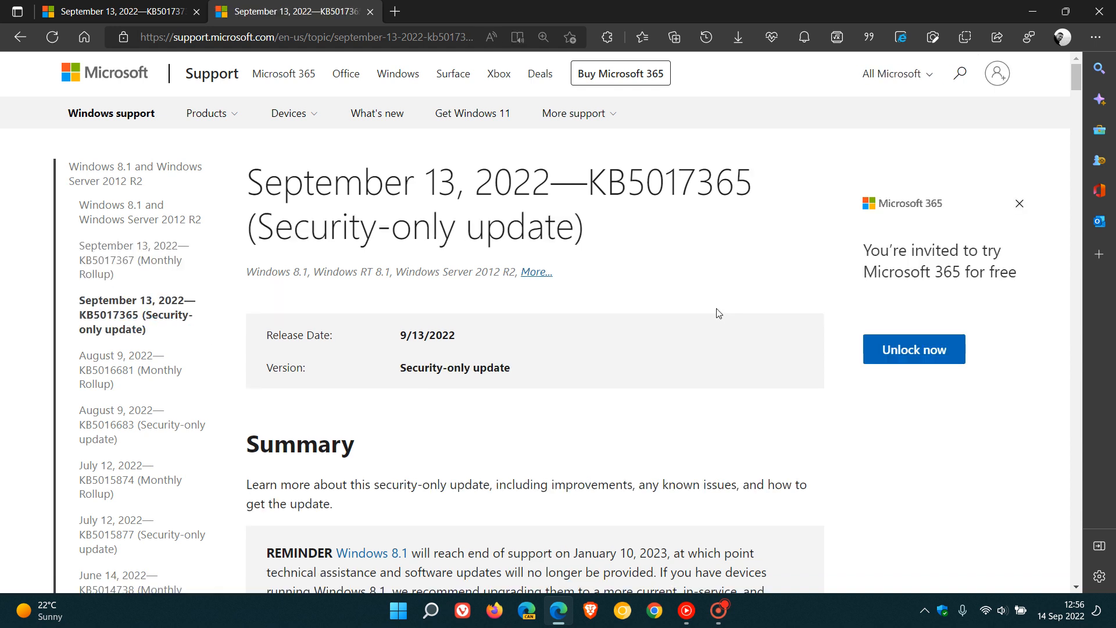
pyautogui.moveTo(605, 364)
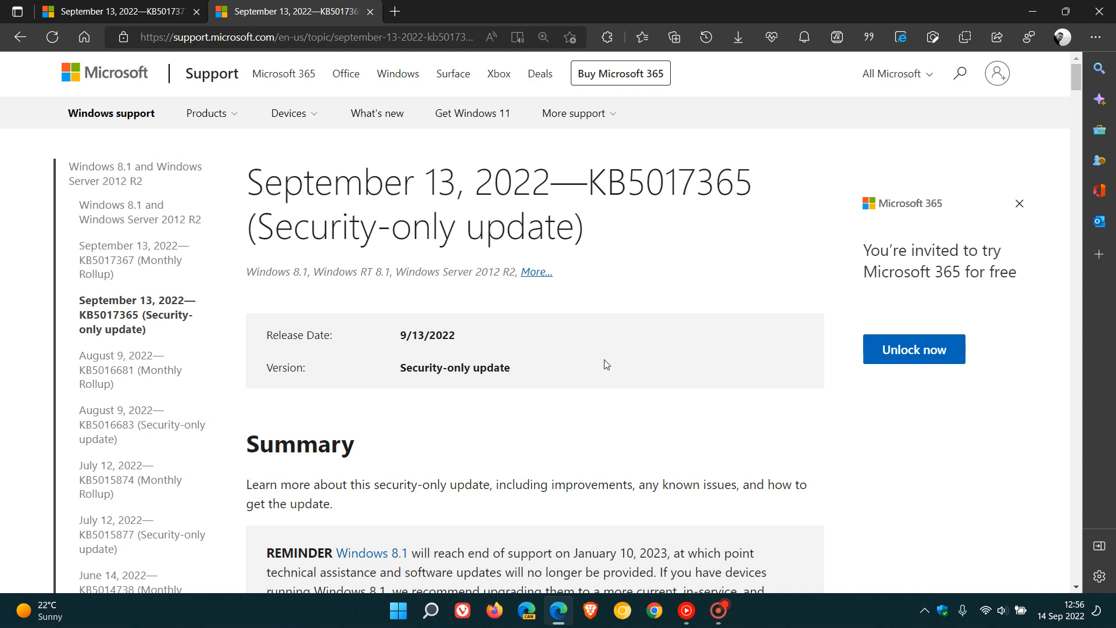
pyautogui.moveTo(673, 329)
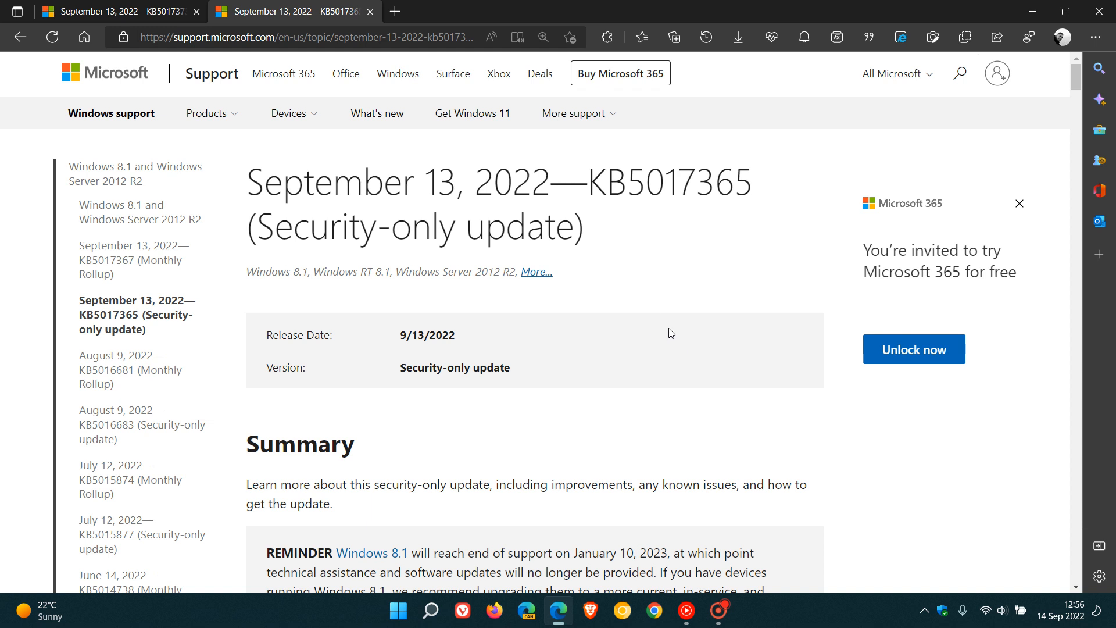
pyautogui.moveTo(641, 216)
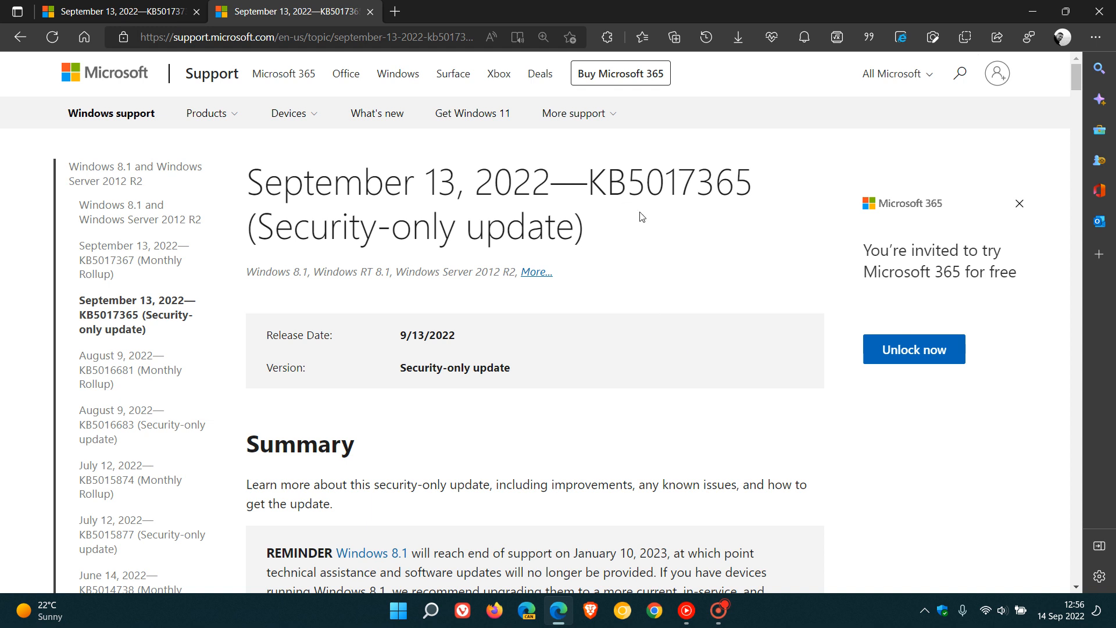
pyautogui.moveTo(716, 297)
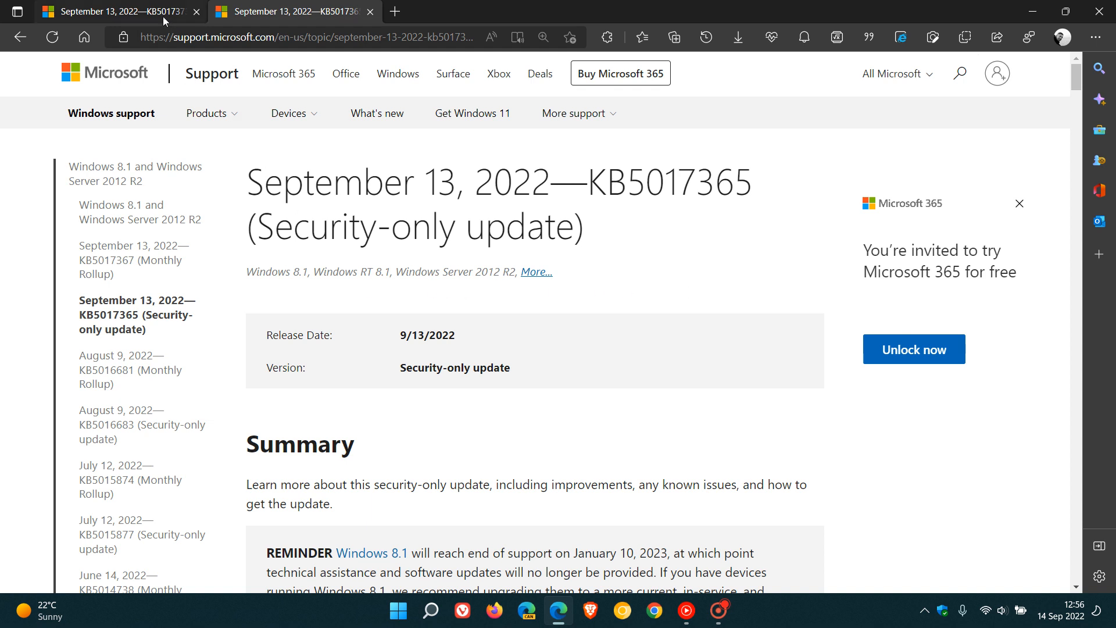
pyautogui.click(292, 12)
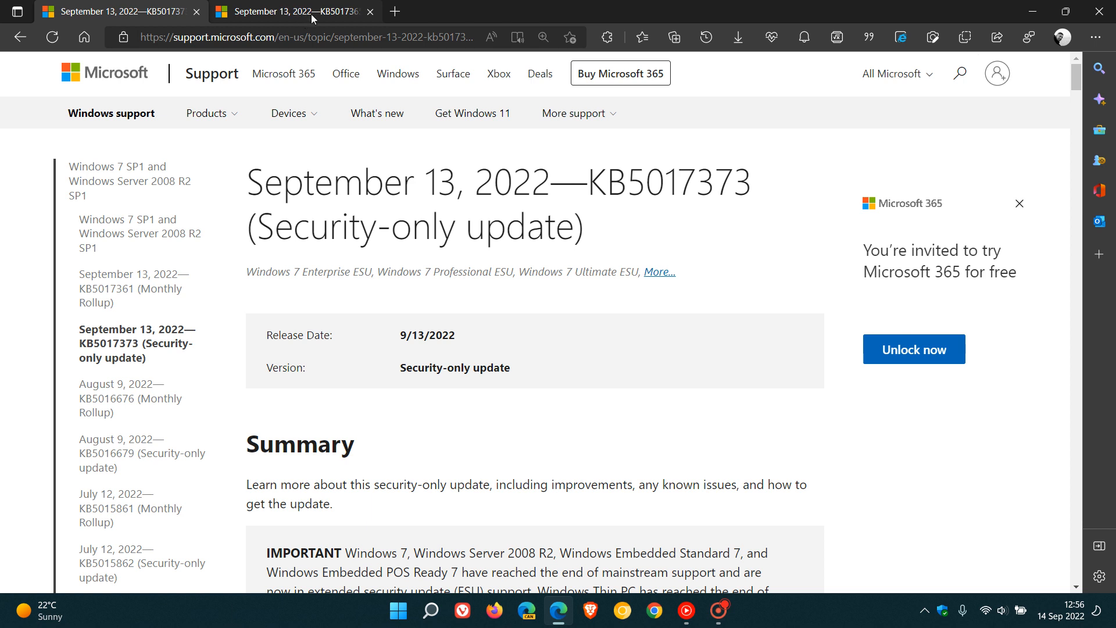
pyautogui.click(285, 11)
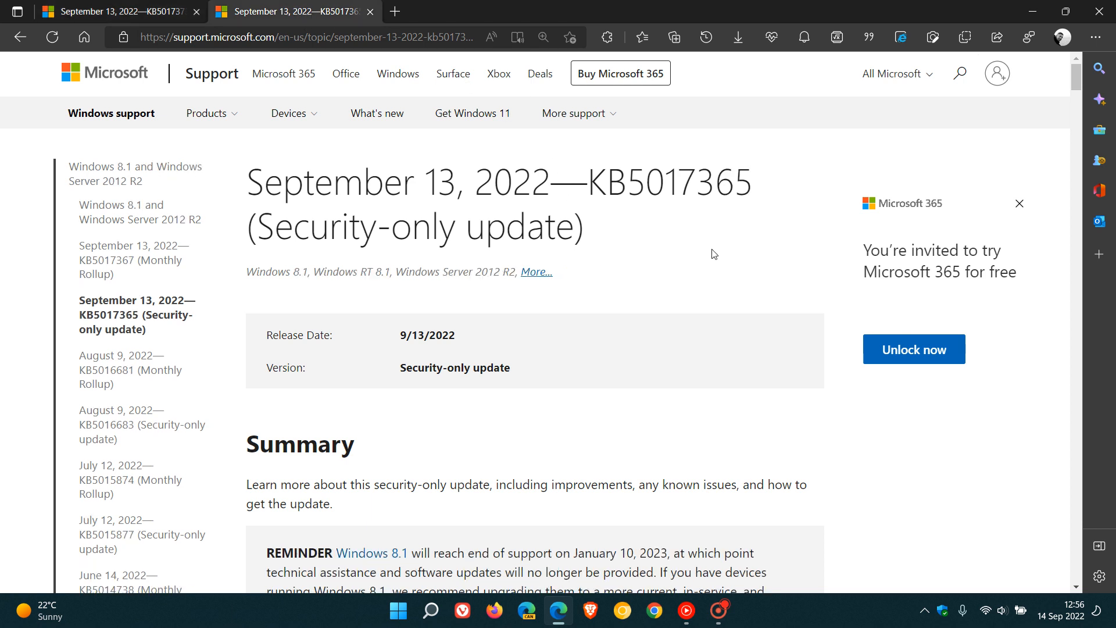